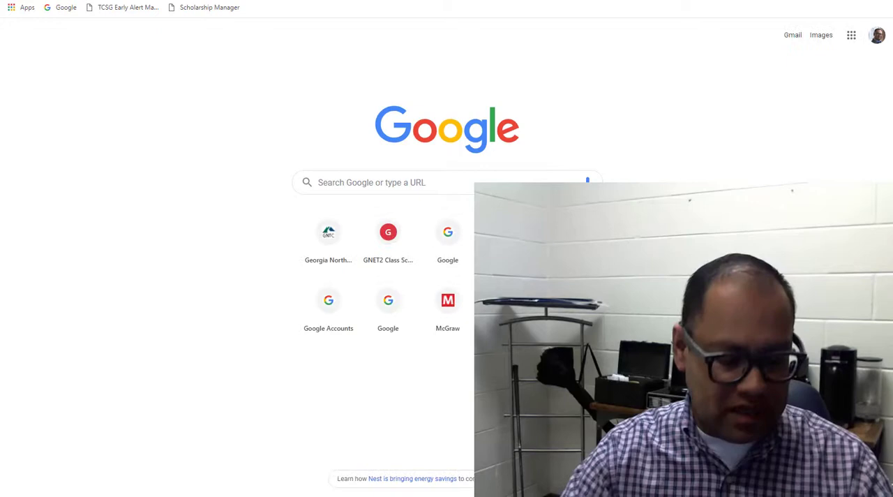
Read the 2019 Rick Perkins Instructor of the Year article on the college site, then head to Blackboard
left_click(328, 231)
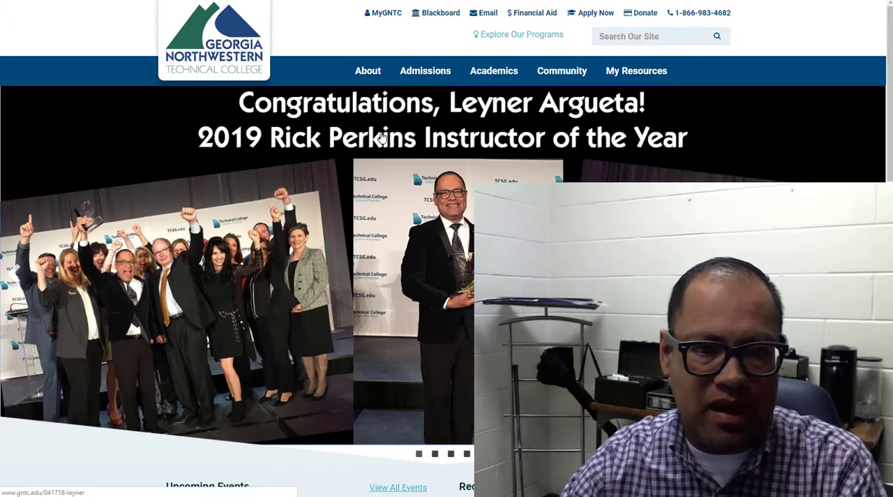
left_click(376, 137)
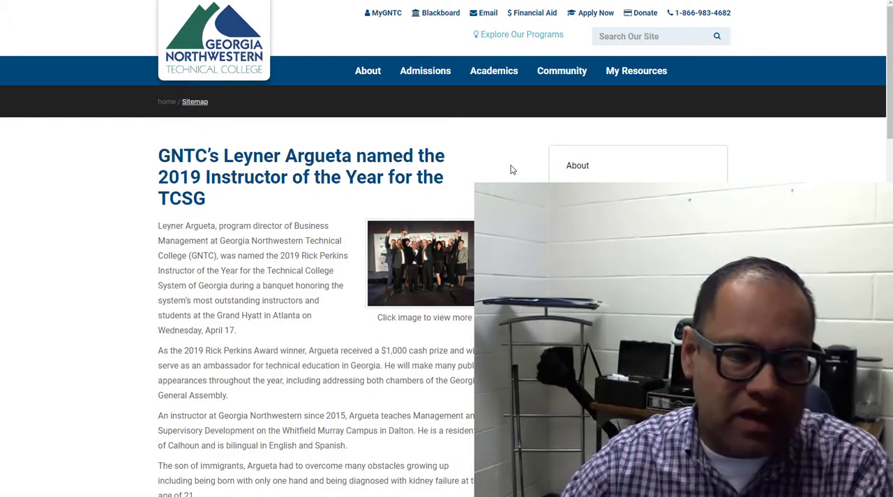
scroll("down", 3)
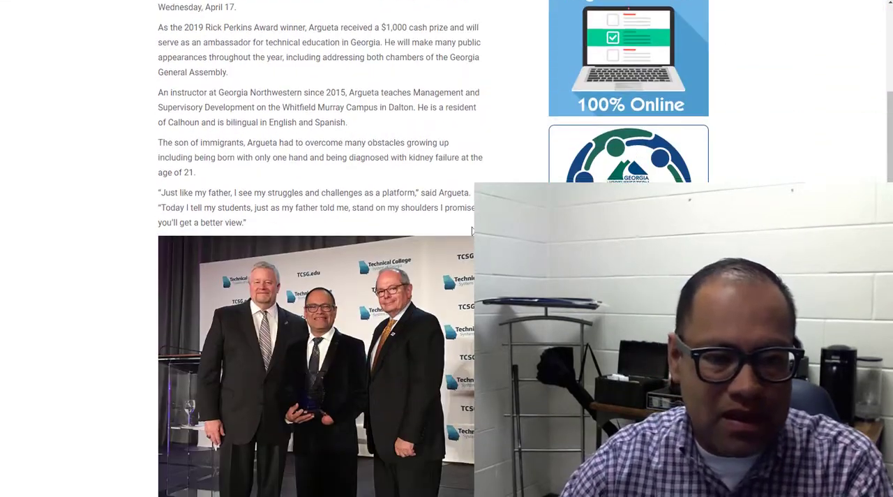
scroll("down", 3)
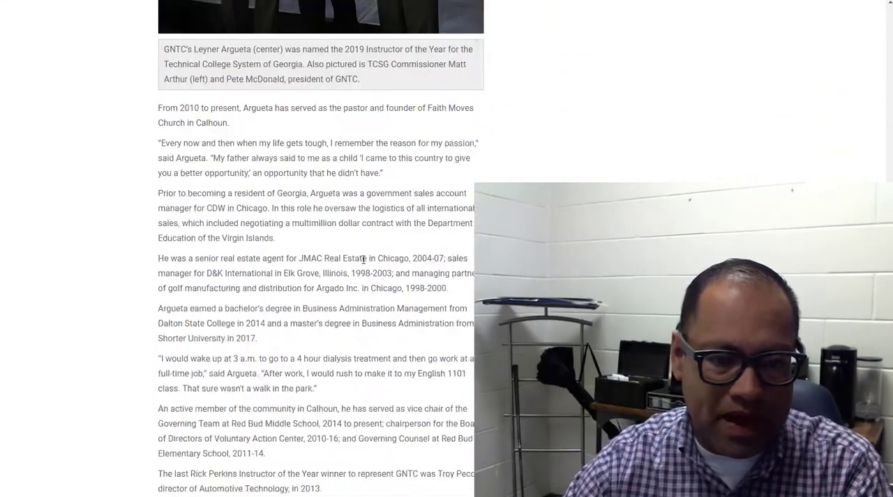
scroll("down", 3)
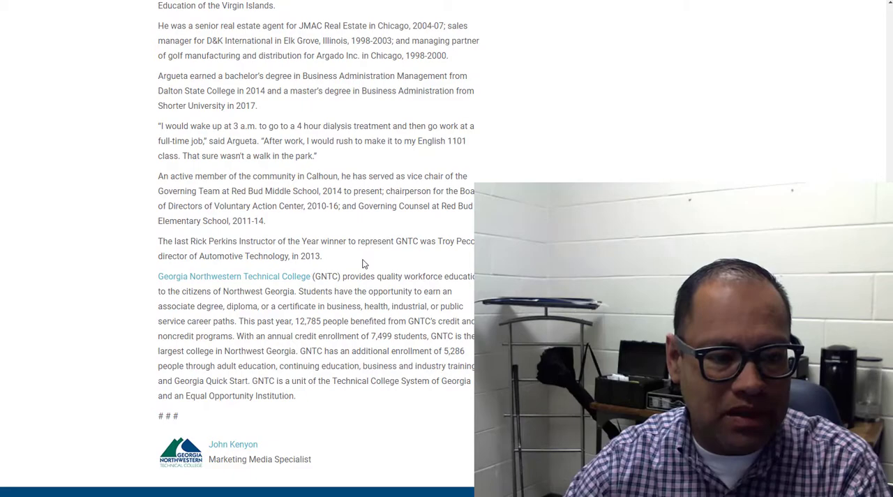
scroll("up", 3)
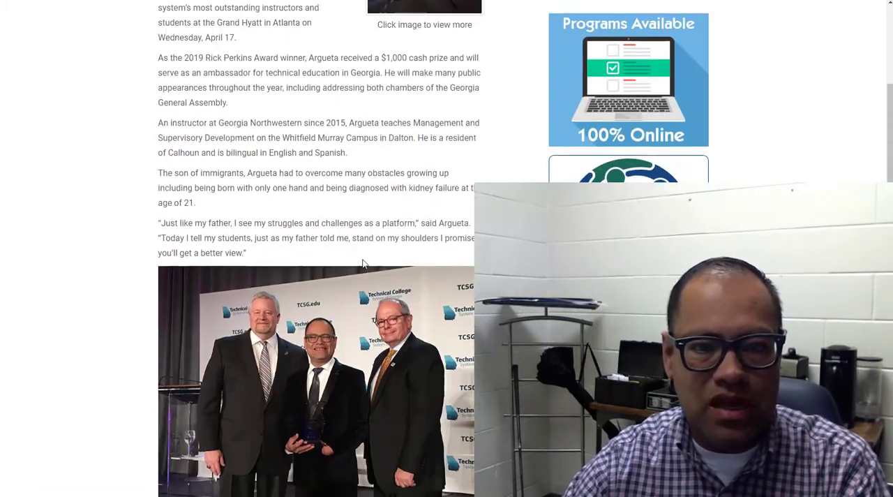
scroll("up", 3)
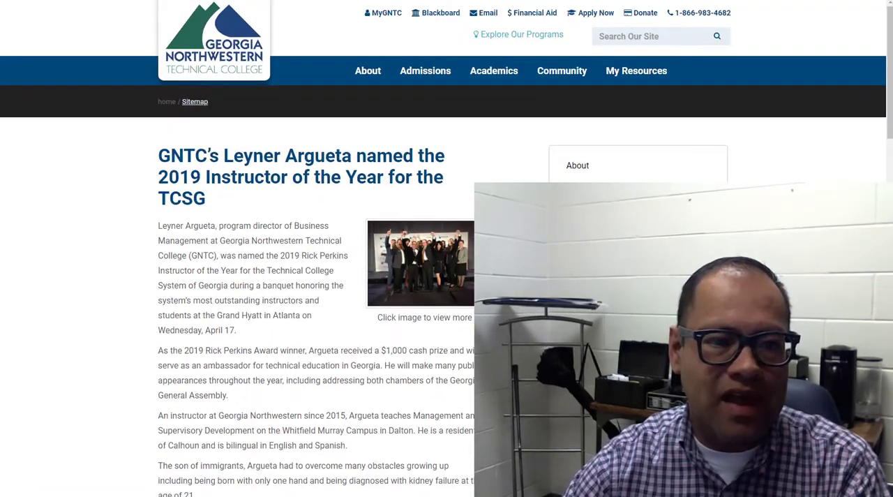
left_click(439, 13)
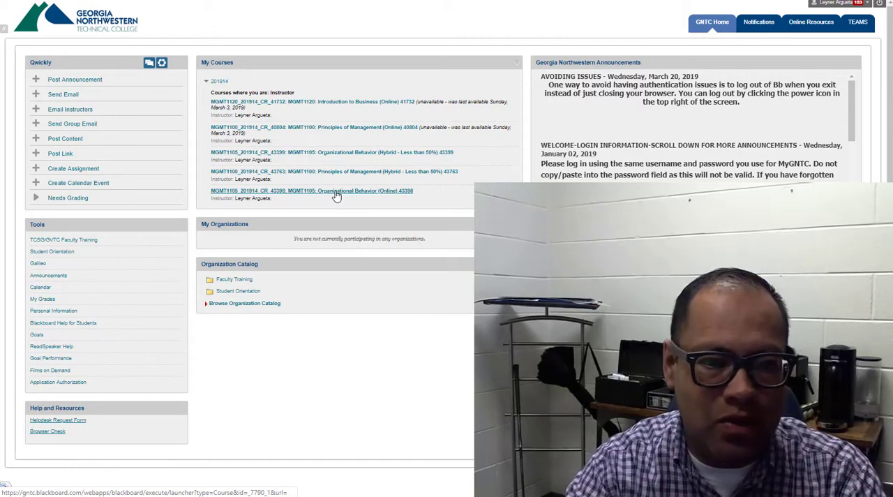
Enter the MGMT1100 Organizational Behavior (Online) course's Lessons area and the Week 7 folder
left_click(310, 190)
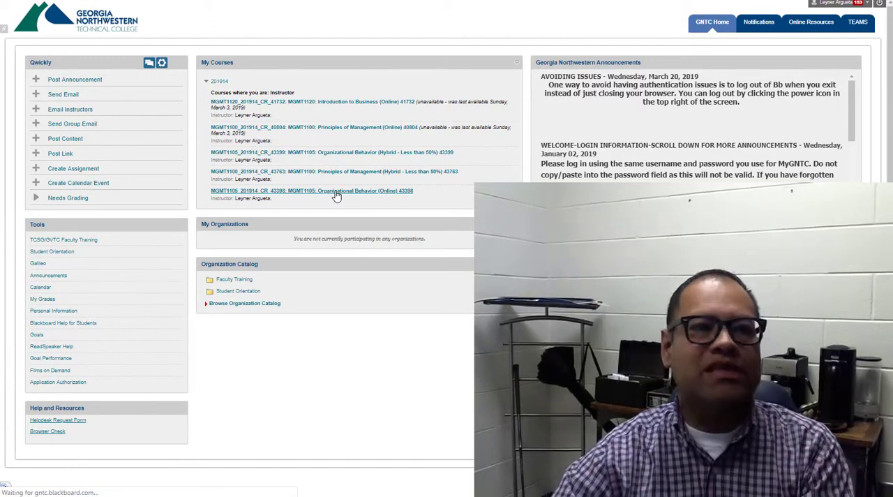
left_click(311, 190)
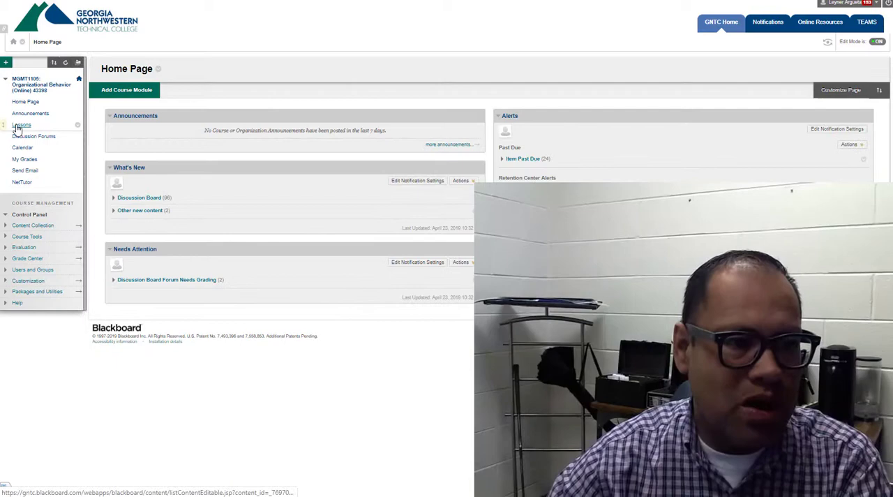
left_click(21, 124)
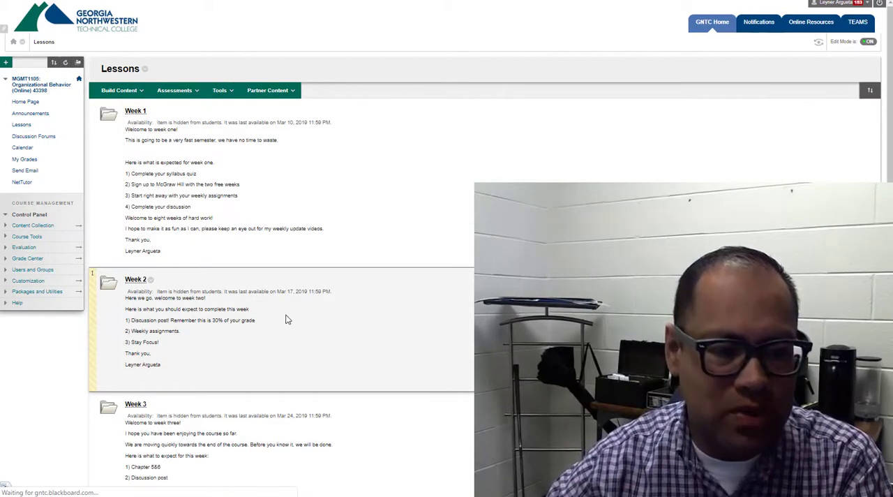
scroll("down", 3)
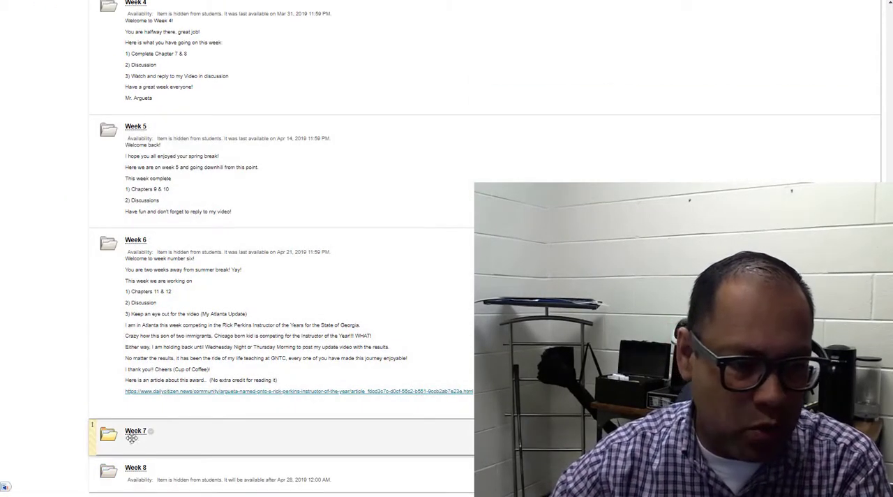
left_click(136, 430)
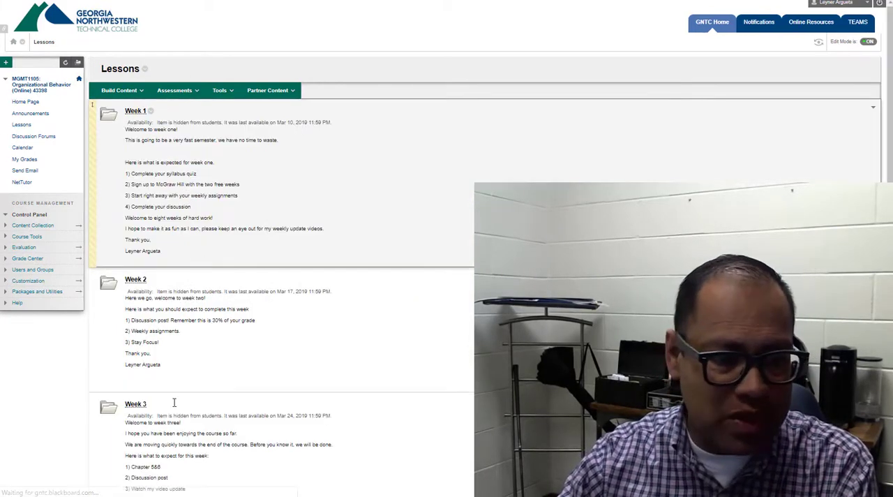
Within the Week 8 folder, launch the Final Exam item due May 5, 2019
scroll("down", 3)
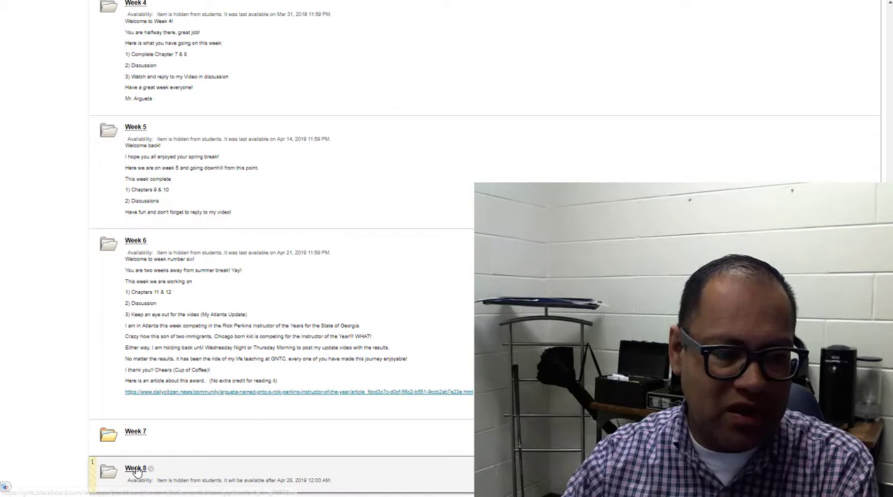
left_click(119, 89)
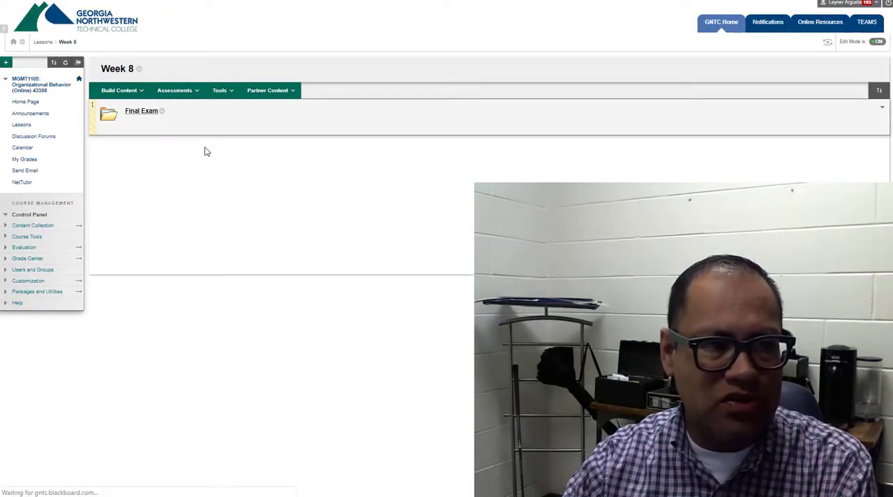
left_click(141, 110)
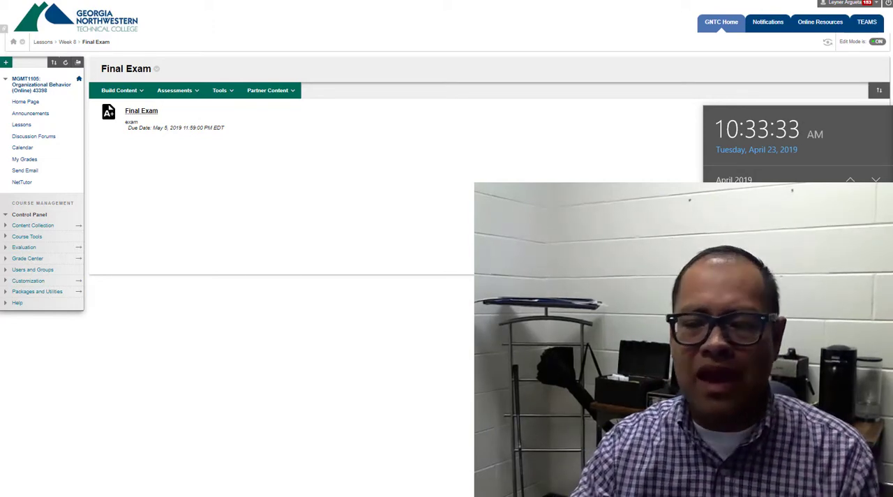
left_click(119, 89)
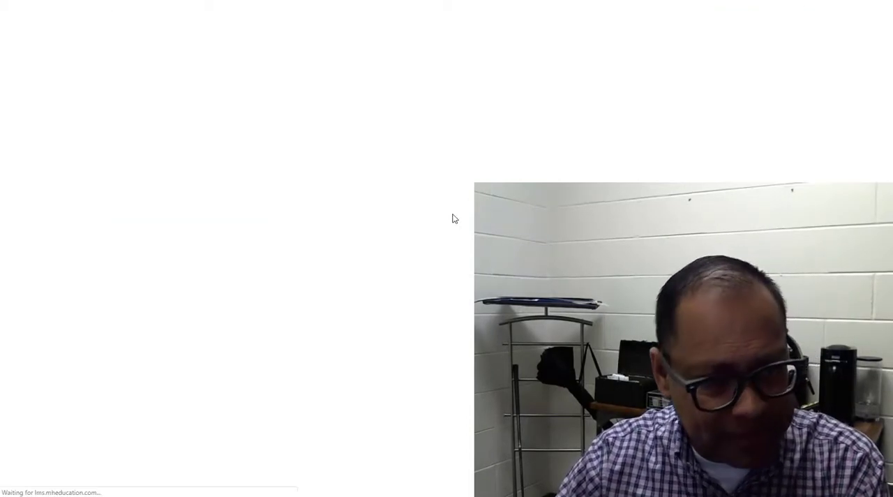
mouse_move(420, 232)
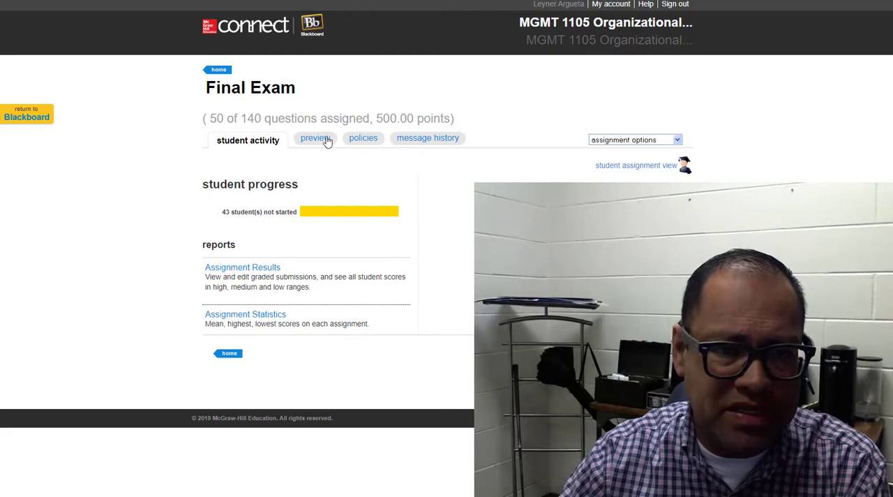
Review the Final Exam policies: April 29–May 5 window, no time limit, one attempt
left_click(363, 136)
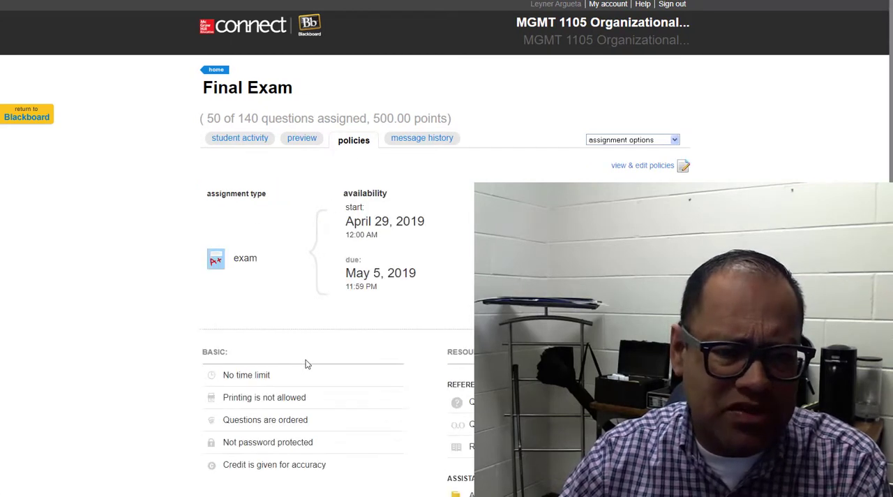
scroll("down", 3)
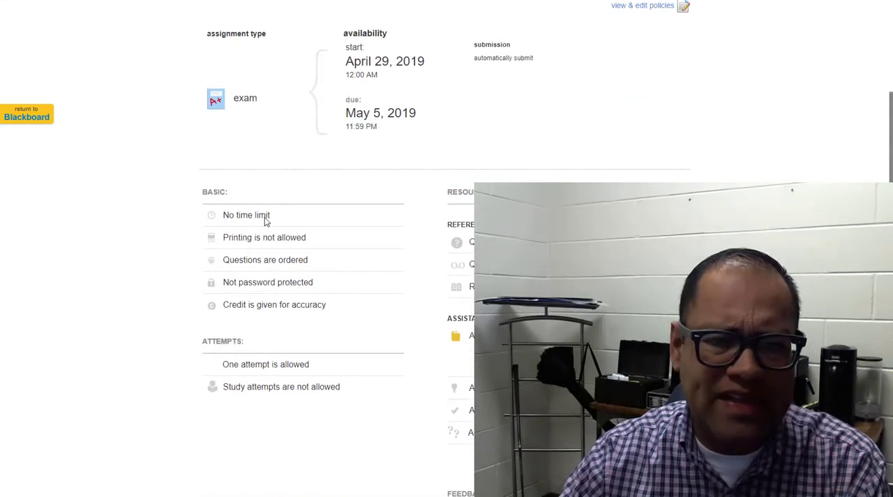
mouse_move(419, 235)
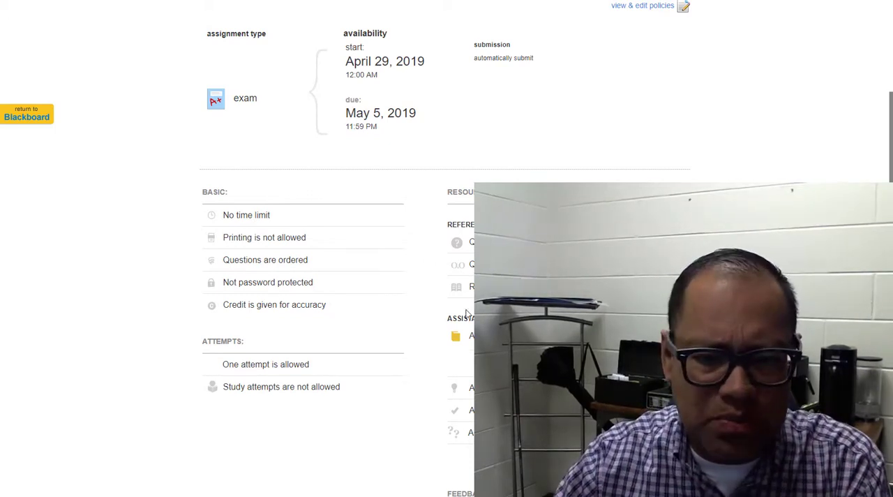
mouse_move(282, 394)
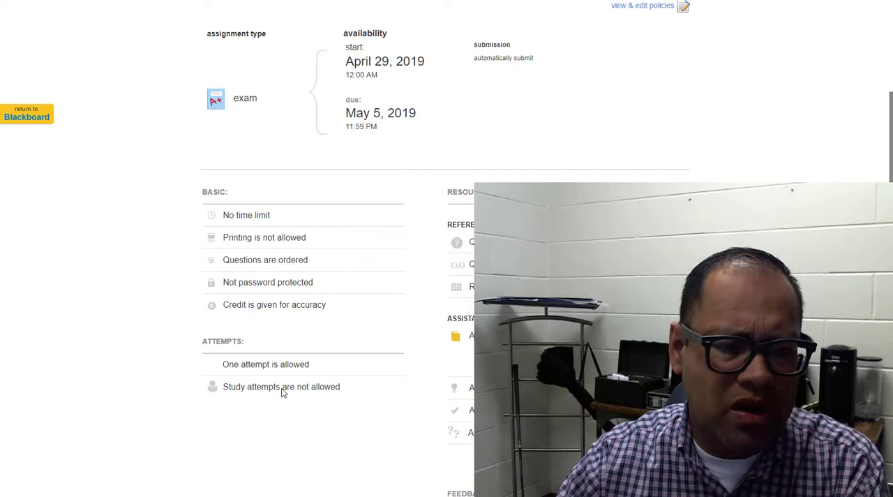
mouse_move(292, 229)
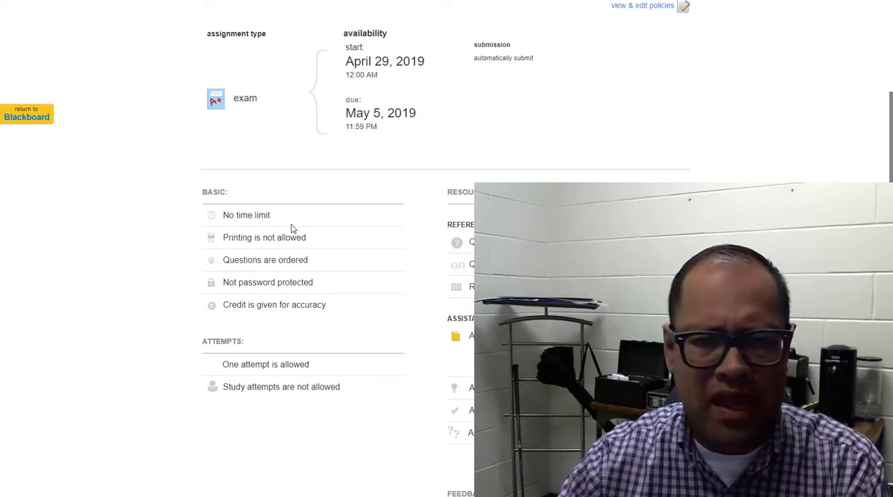
mouse_move(226, 389)
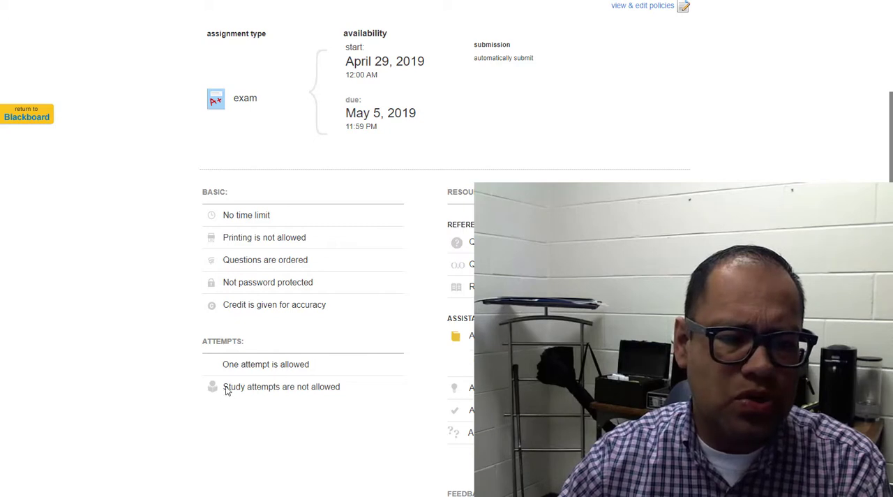
mouse_move(313, 370)
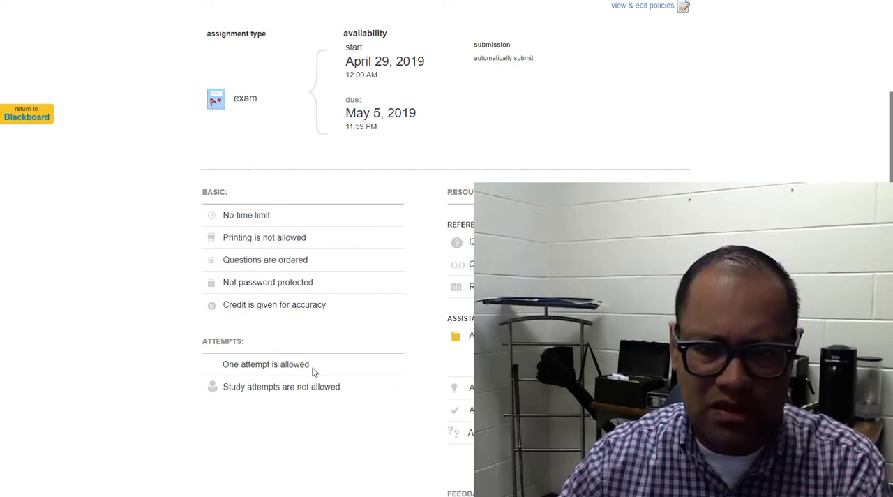
scroll("up", 3)
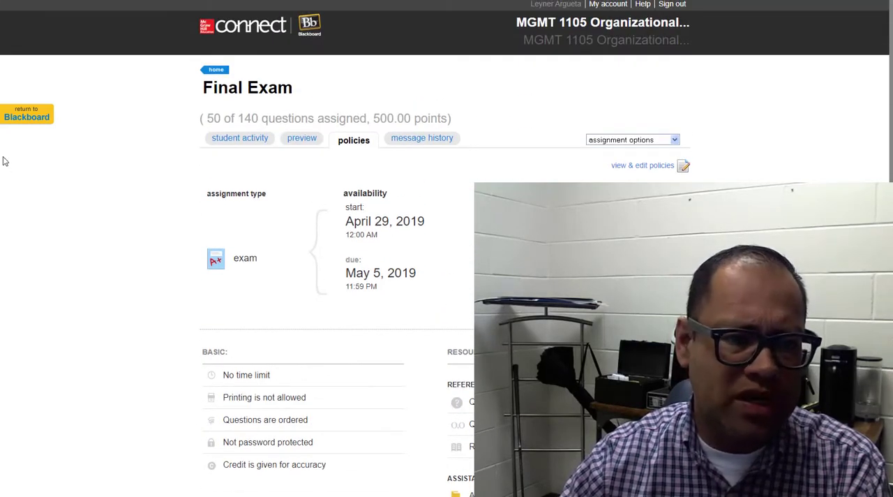
Return from Connect to the Blackboard course's Lessons list of weekly folders
left_click(27, 112)
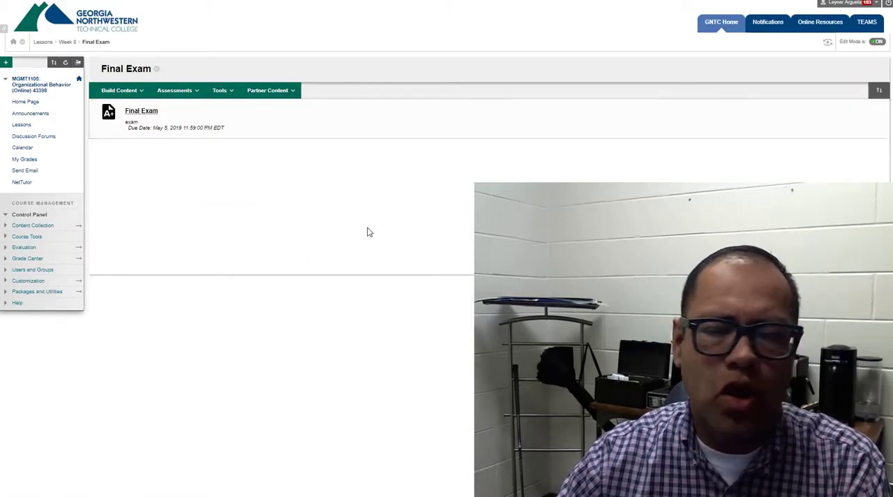
mouse_move(449, 310)
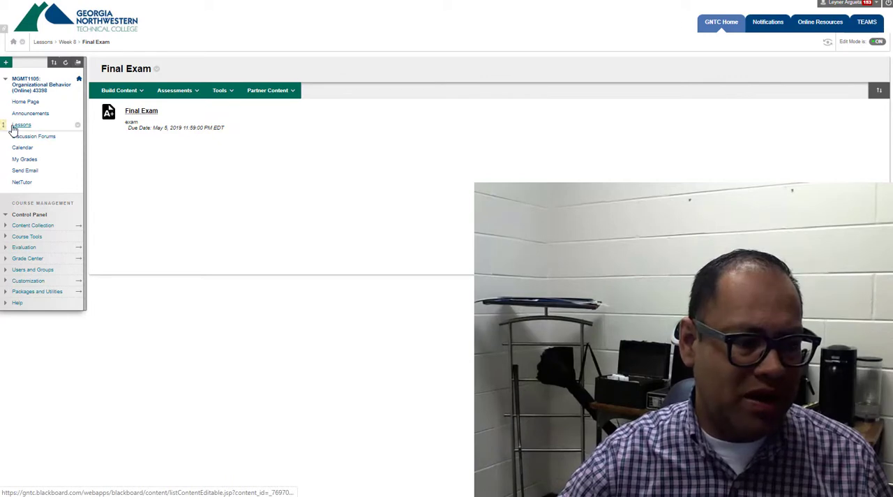
mouse_move(22, 125)
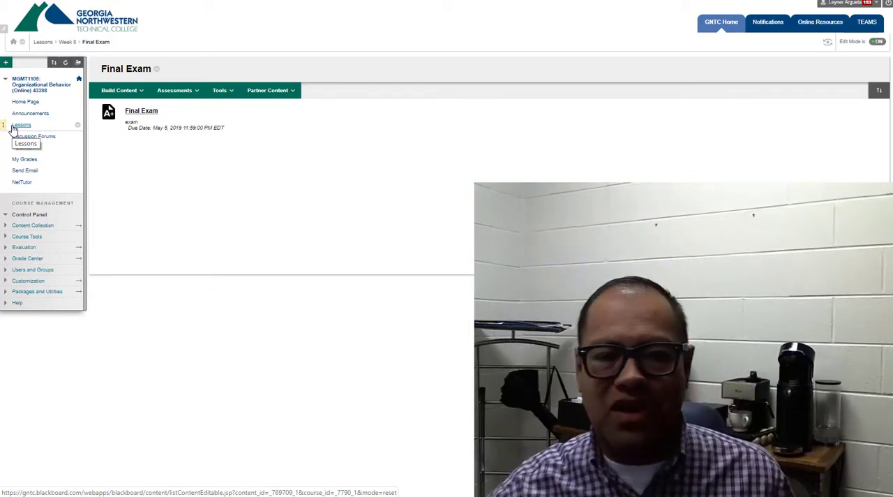
left_click(21, 125)
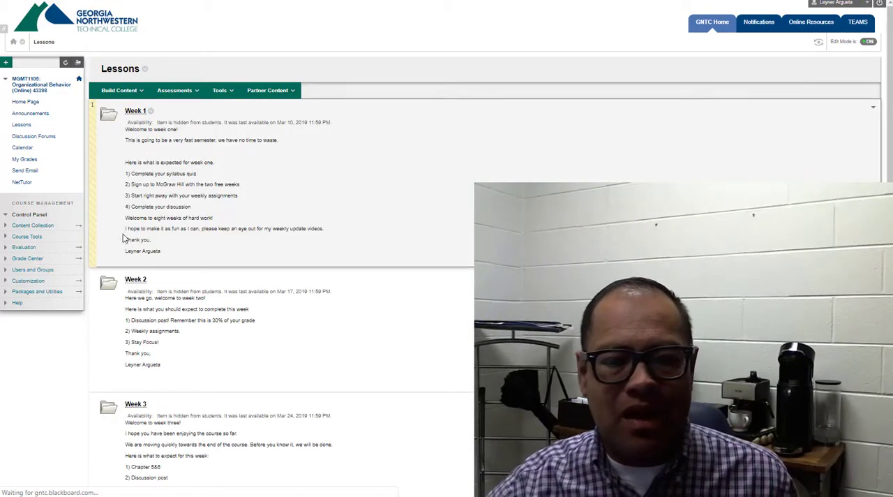
Enter the Week 7 module showing its chapter and learning objectives
scroll("down", 3)
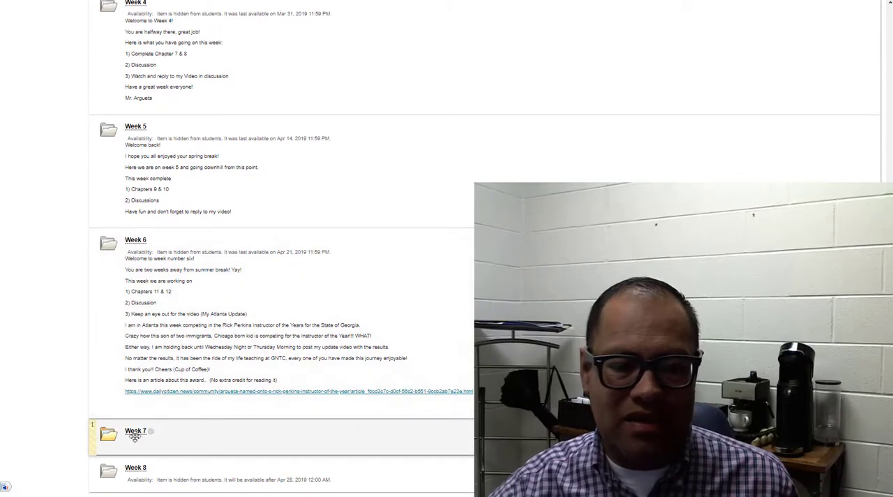
left_click(118, 89)
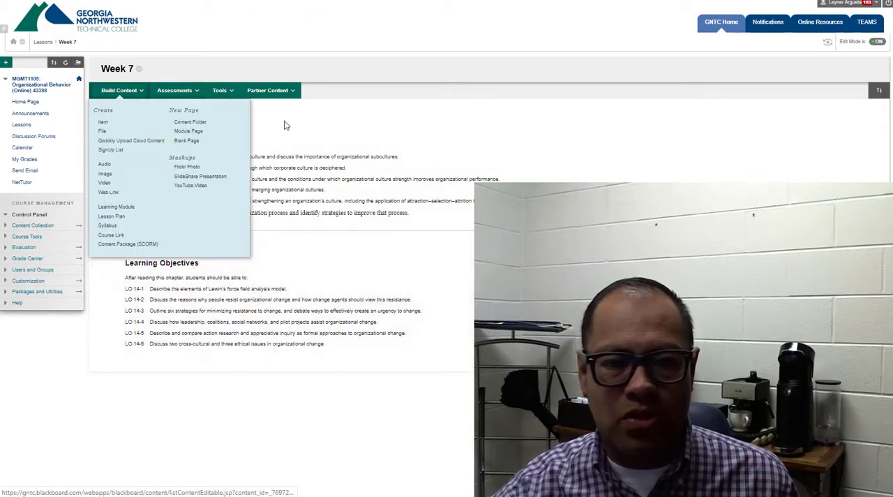